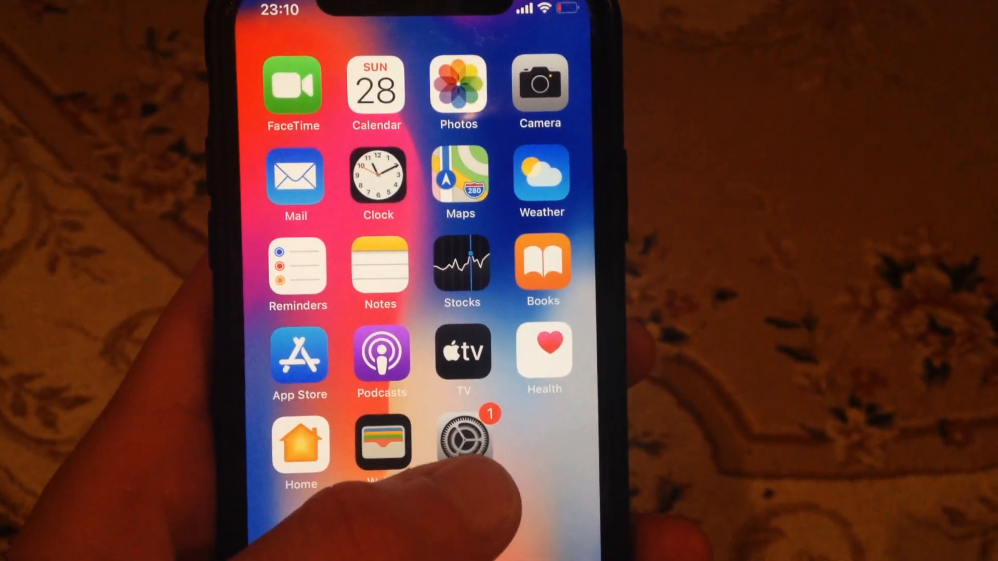
# Step: Launch the Settings app from the Home Screen to reach its main list
pyautogui.click(463, 439)
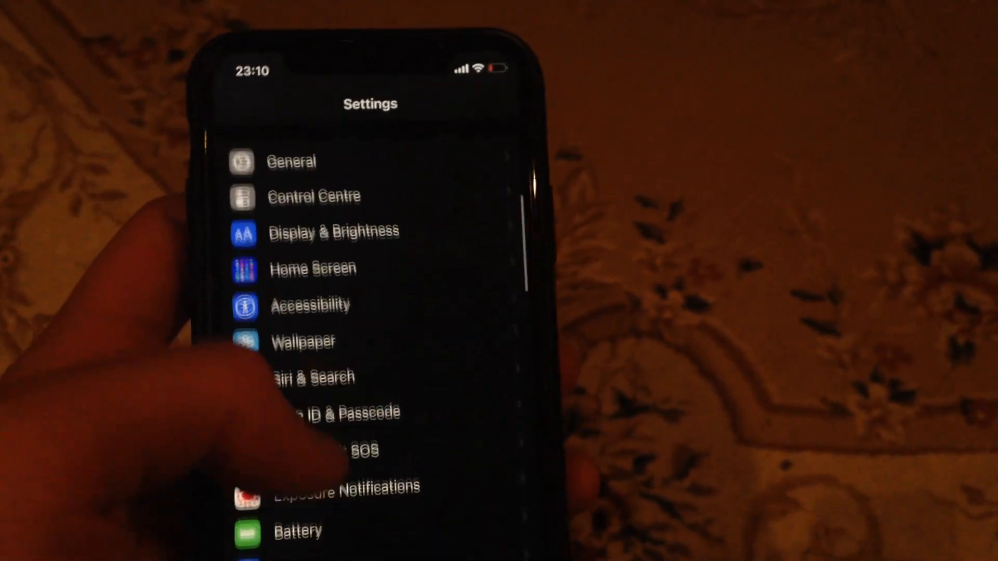